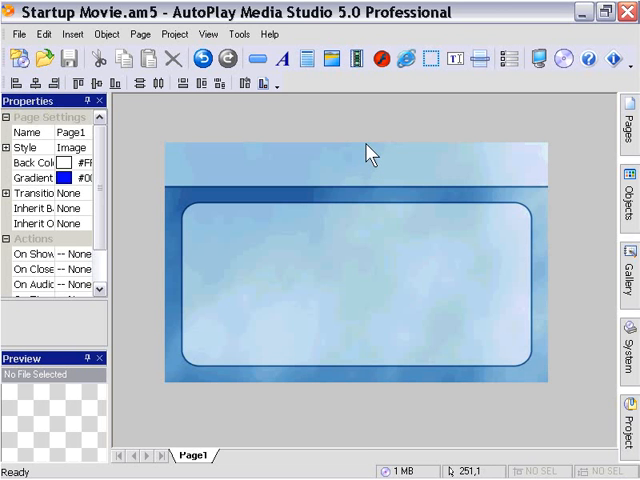
mouse_move(360, 136)
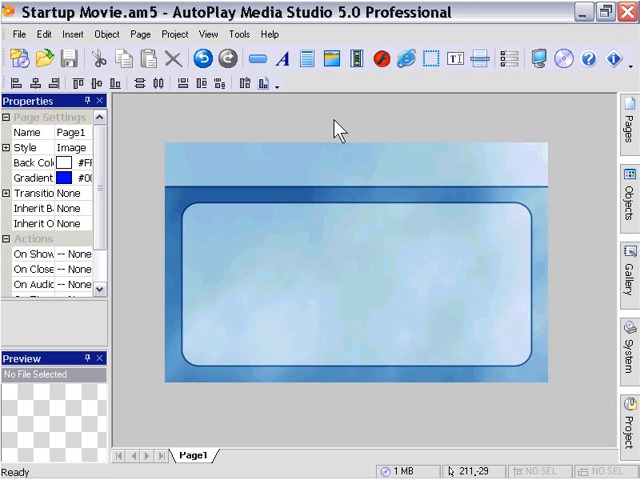
mouse_move(338, 128)
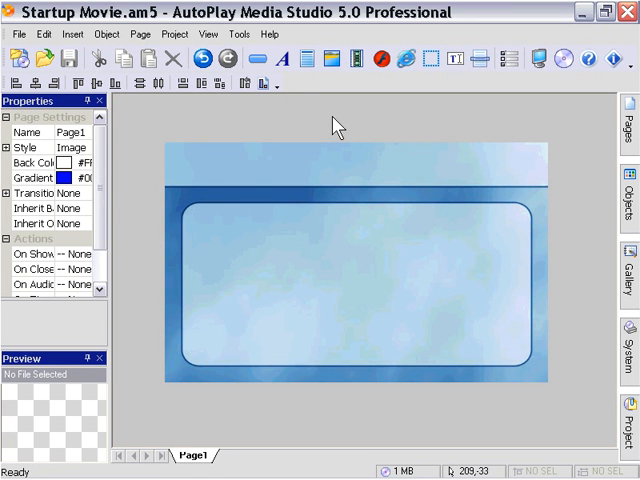
mouse_move(282, 118)
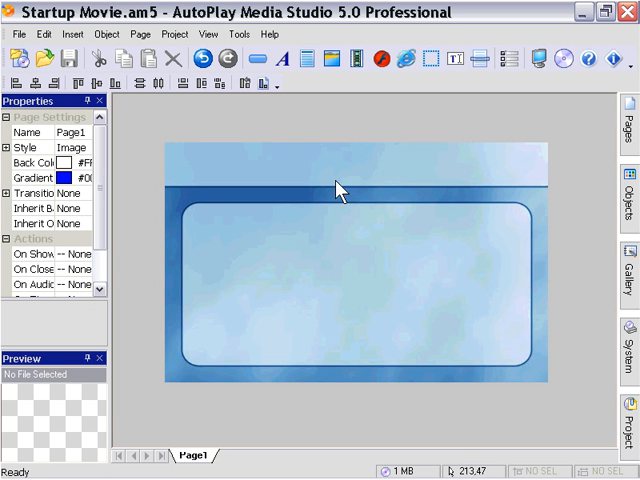
mouse_move(322, 182)
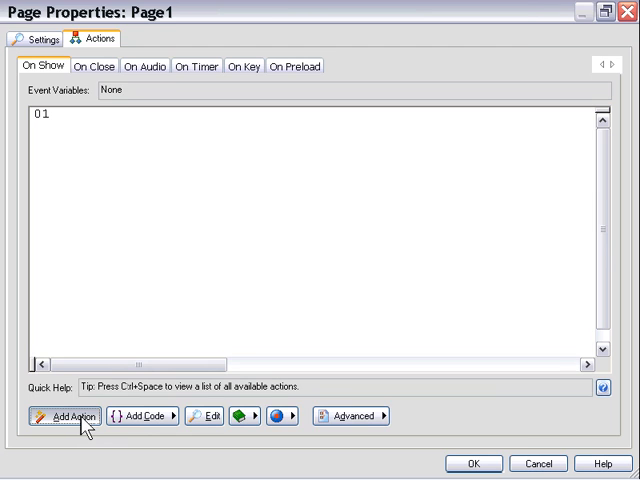
Add a Dialog.SplashFlash action to Page1's On Show event and proceed to its settings.
left_click(68, 416)
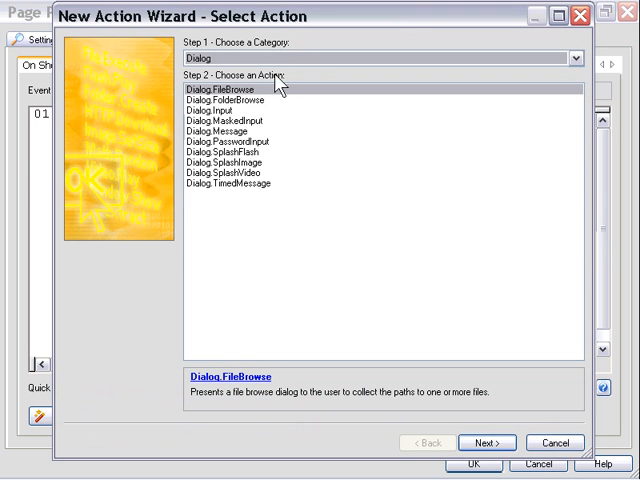
left_click(228, 152)
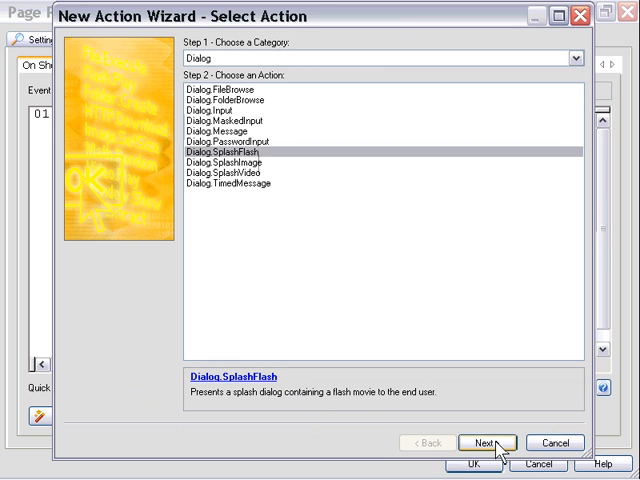
left_click(490, 442)
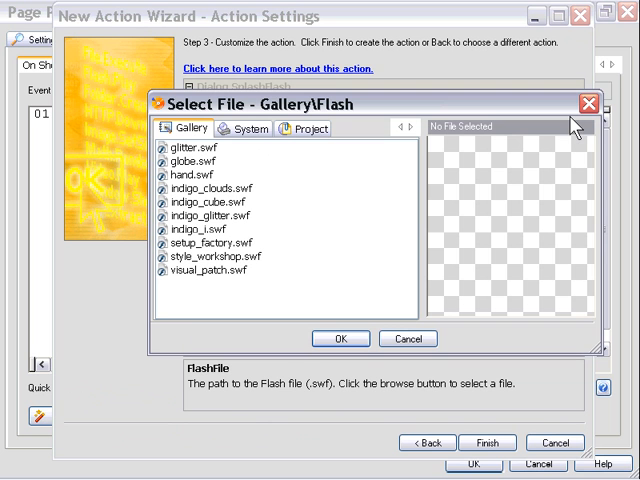
mouse_move(288, 228)
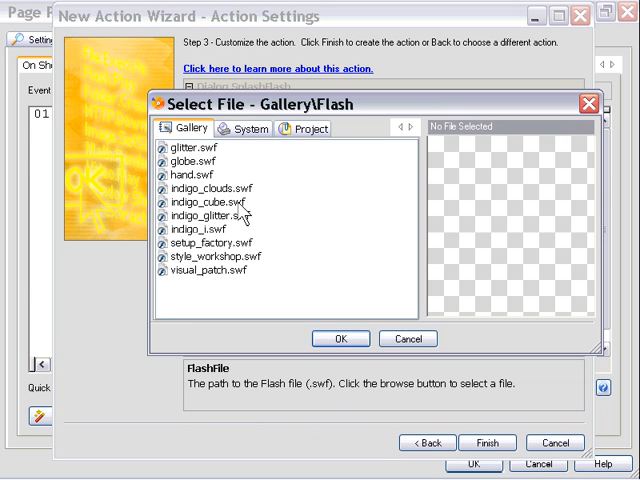
Choose indigo_clouds.swf as the splash Flash file and set its display time to 5 seconds.
left_click(208, 188)
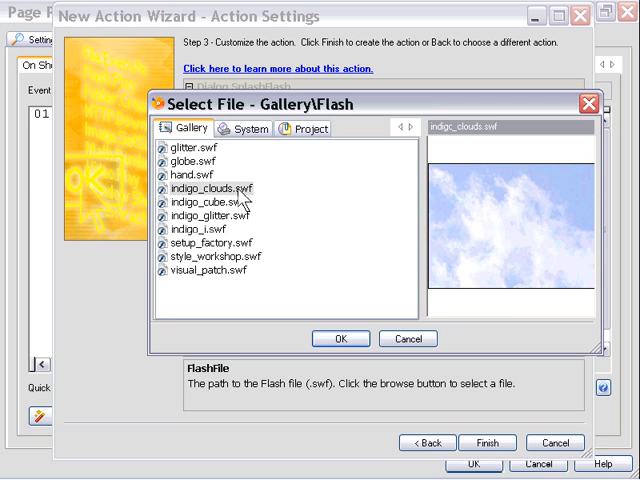
left_click(340, 338)
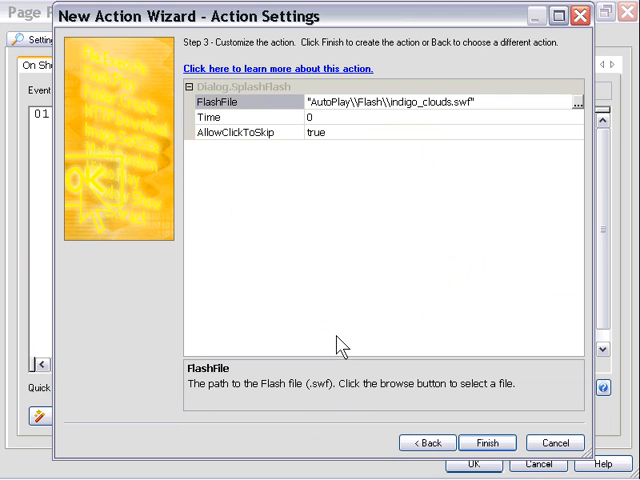
left_click(310, 116)
type("5")
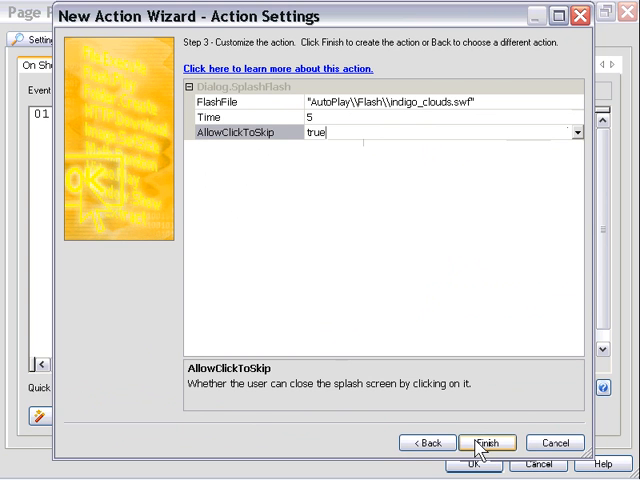
Finish the splash action and accept Page1's action changes.
left_click(488, 442)
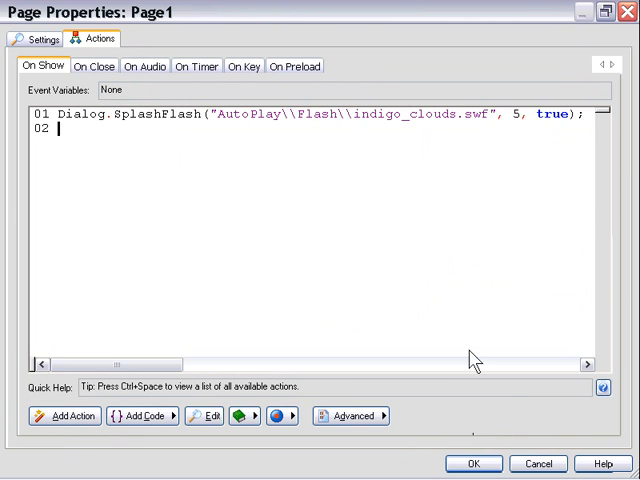
left_click(474, 464)
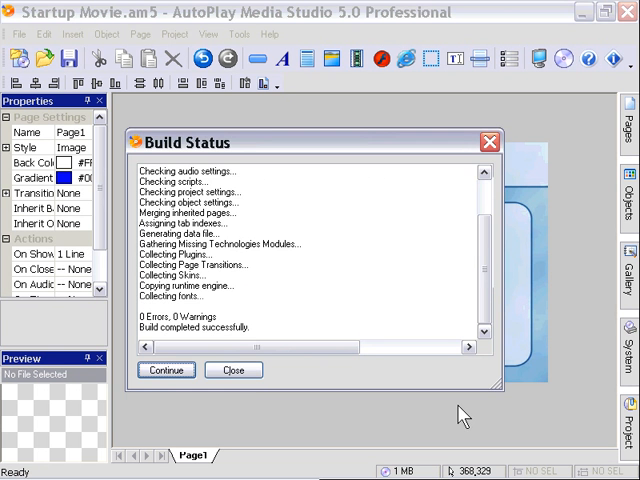
Build and run a preview of the project, then close the preview window.
left_click(232, 370)
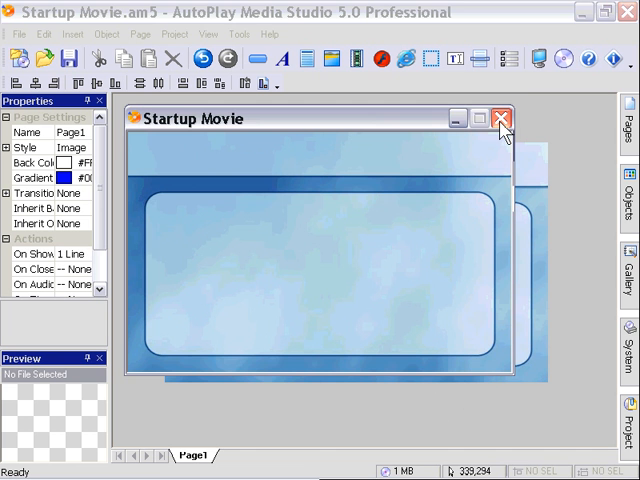
left_click(502, 120)
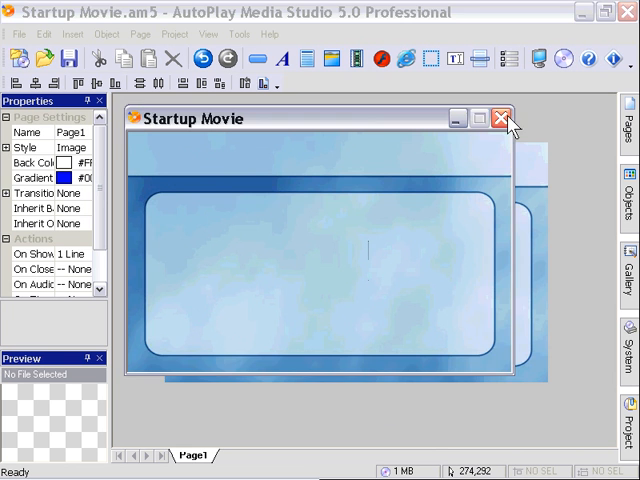
left_click(500, 118)
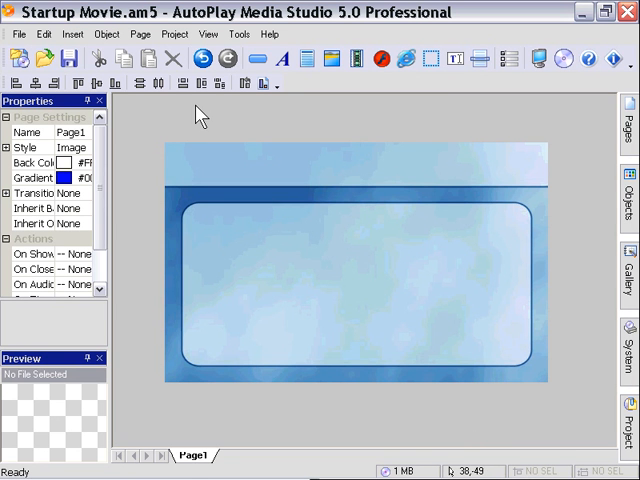
Enable Play Startup Movie in the project's Startup Movie settings.
left_click(176, 34)
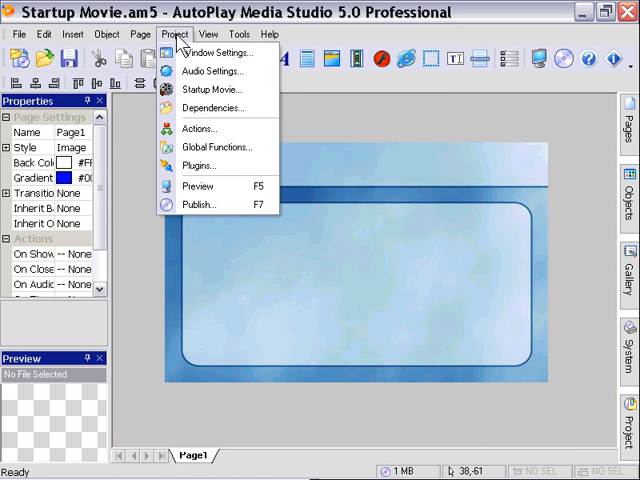
mouse_move(210, 88)
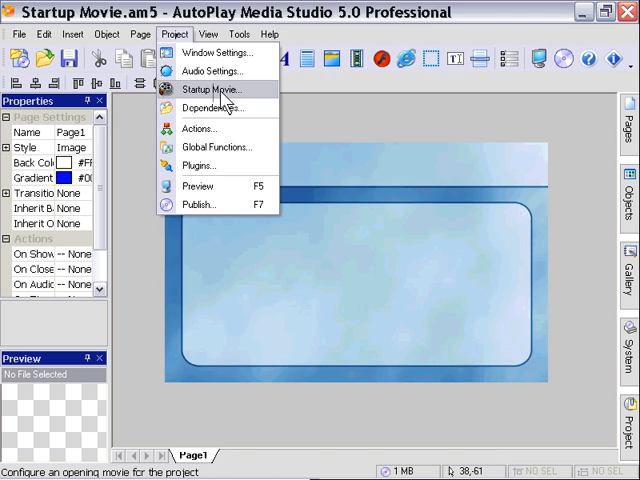
left_click(210, 88)
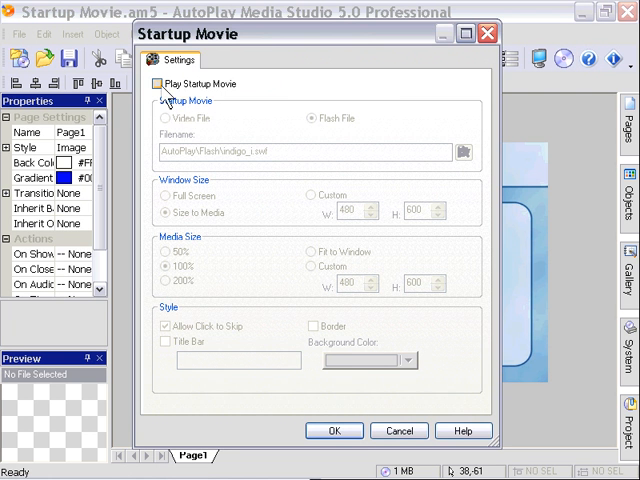
left_click(166, 84)
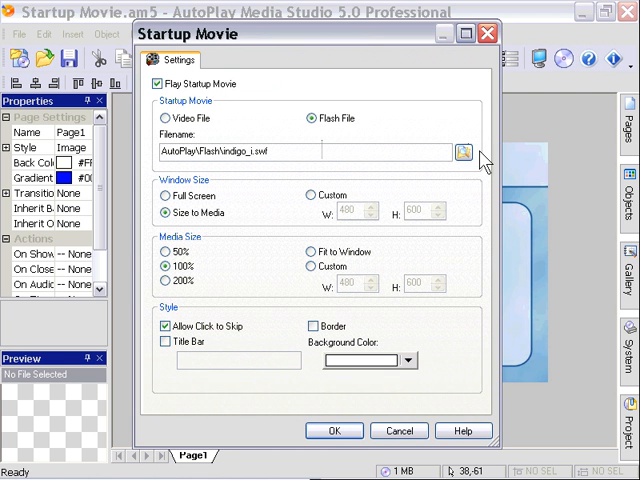
Choose indigo_clouds.swf as the startup Flash movie and give it a border.
left_click(460, 152)
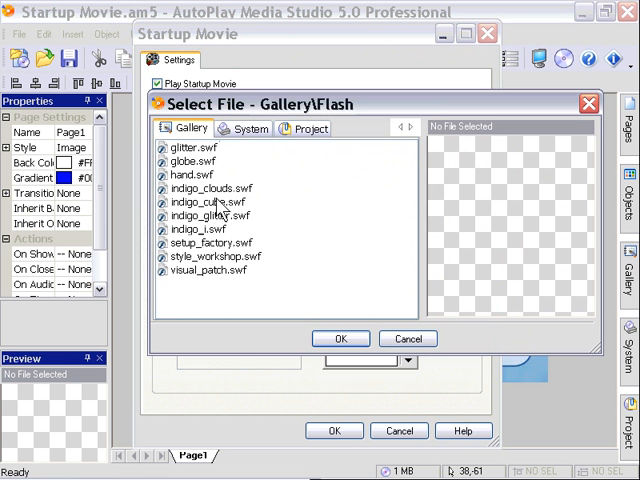
mouse_move(244, 208)
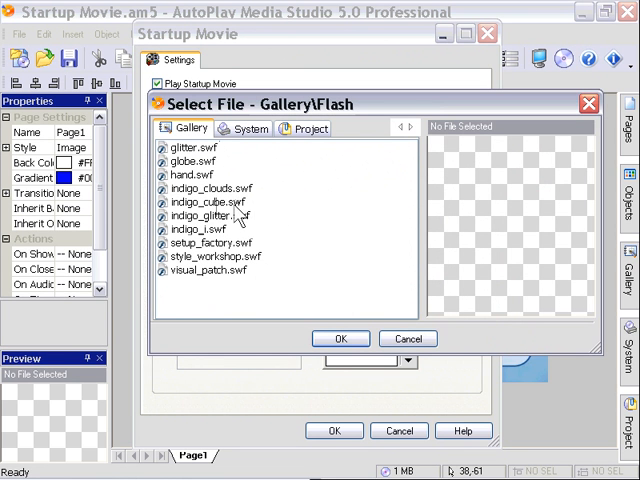
left_click(340, 338)
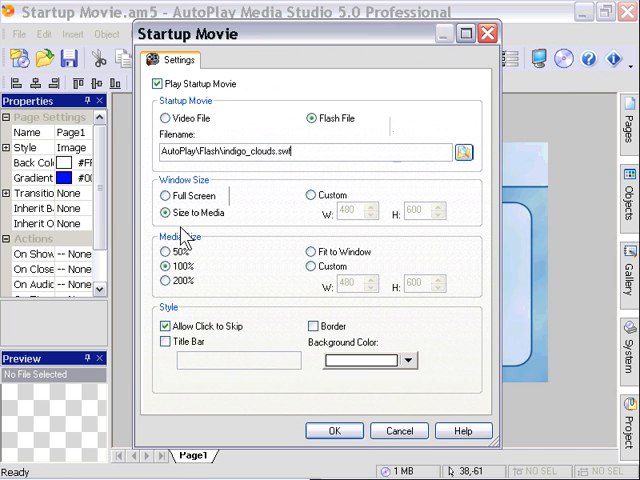
mouse_move(204, 344)
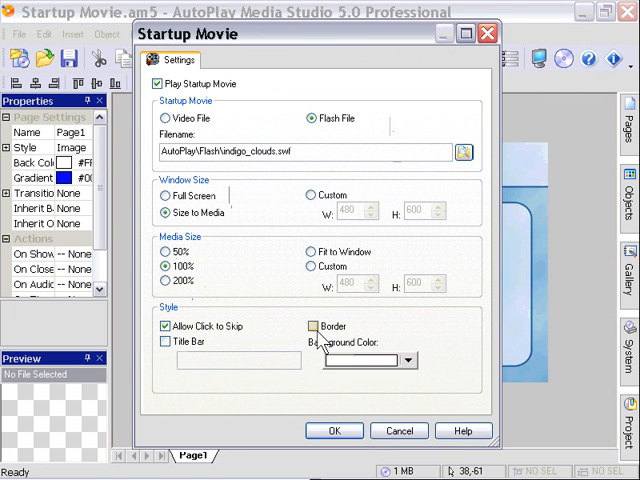
left_click(166, 340)
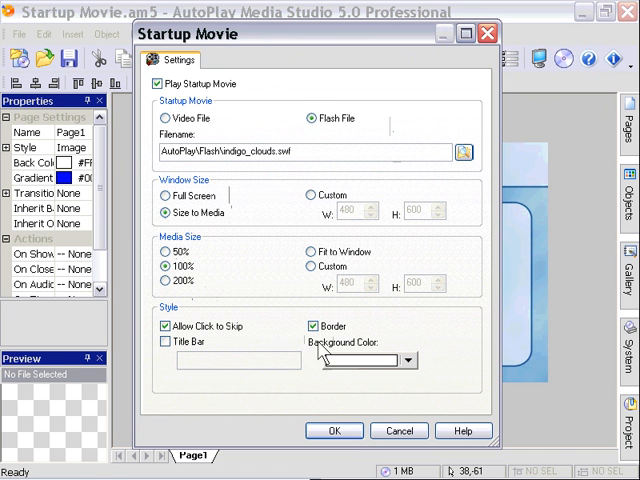
mouse_move(340, 428)
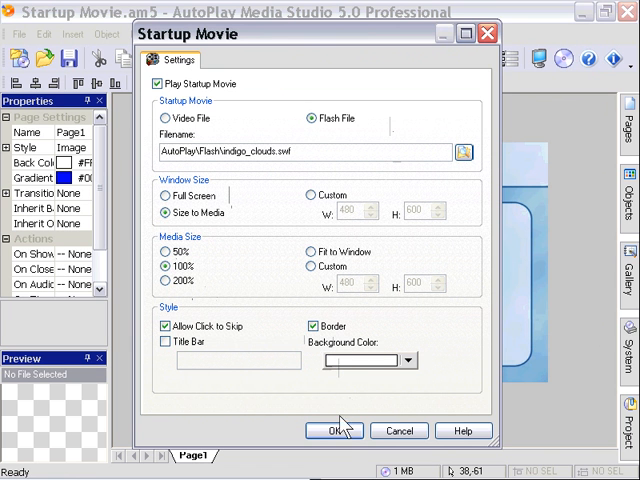
Accept the Startup Movie settings and run the project preview.
left_click(332, 430)
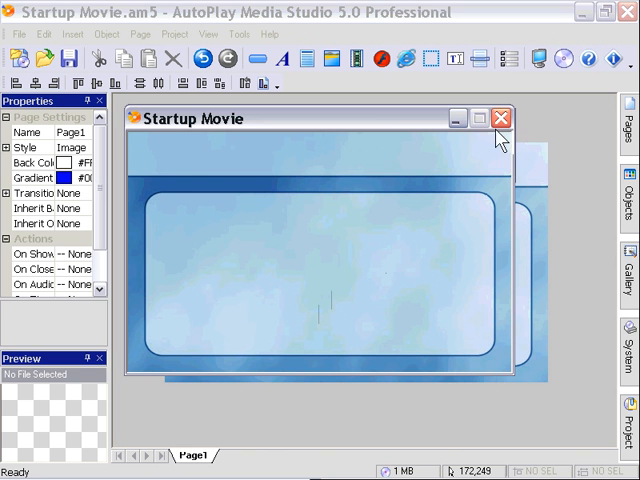
Close the preview, then pick a Dialog.SplashFlash action for Page1's On Show event and finish it.
left_click(500, 118)
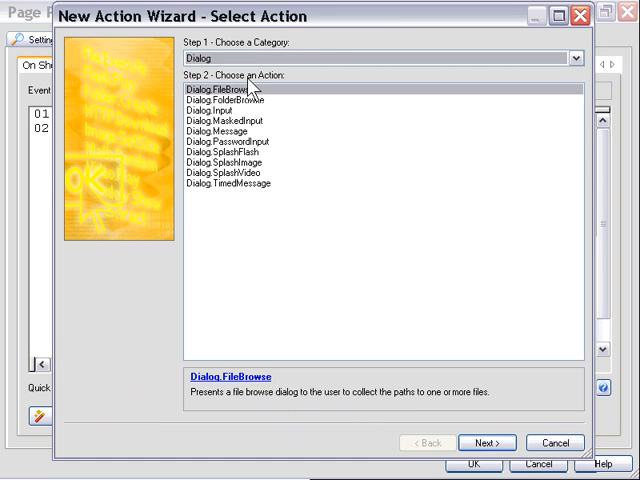
left_click(488, 442)
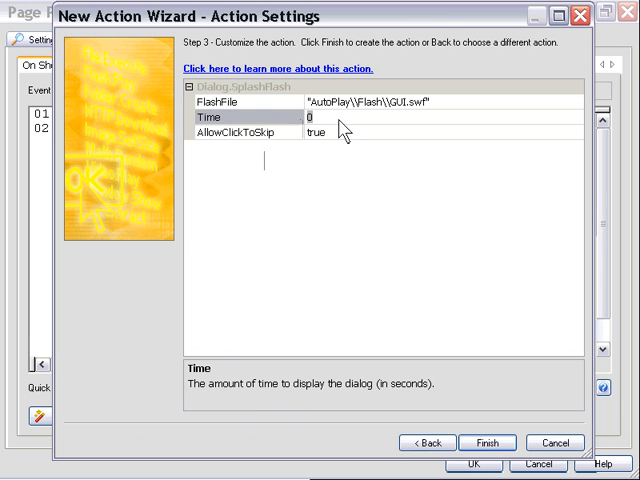
left_click(320, 116)
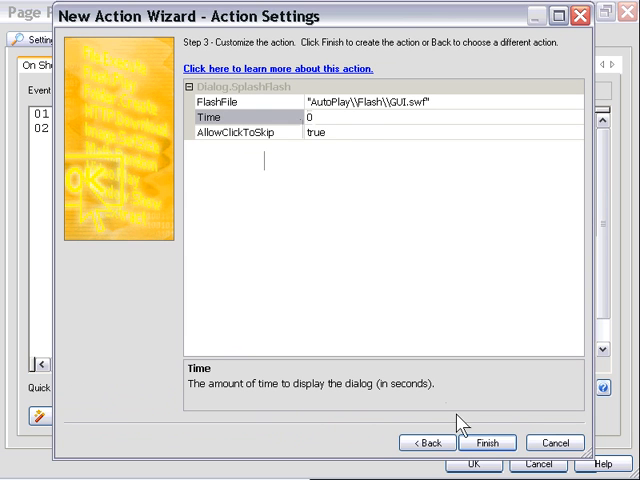
mouse_move(456, 418)
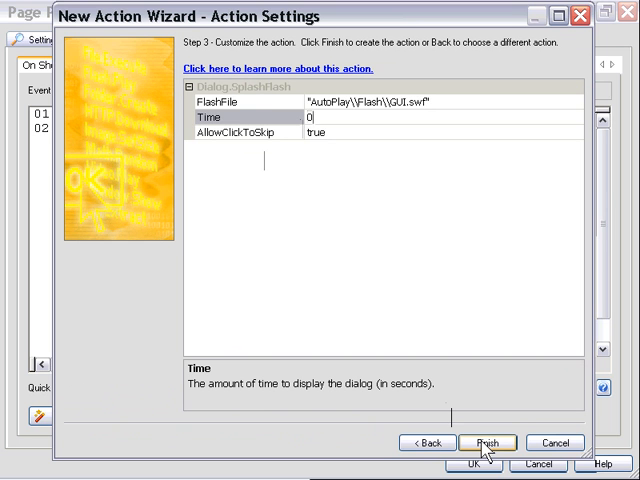
left_click(488, 440)
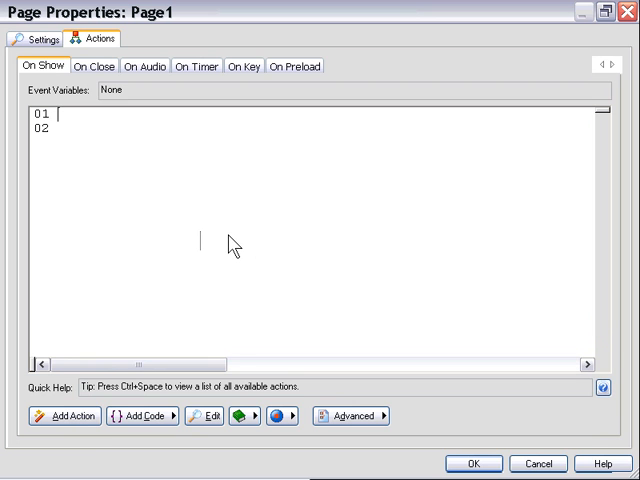
Write fscommand("quit"); as the first line of Page1's On Show script.
type("fscomm")
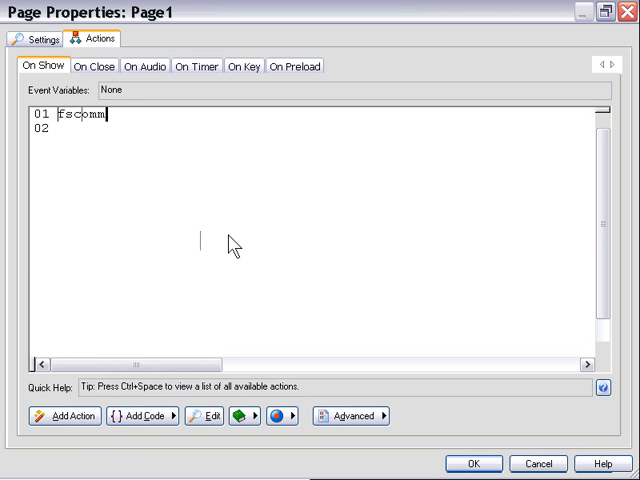
type("and(")
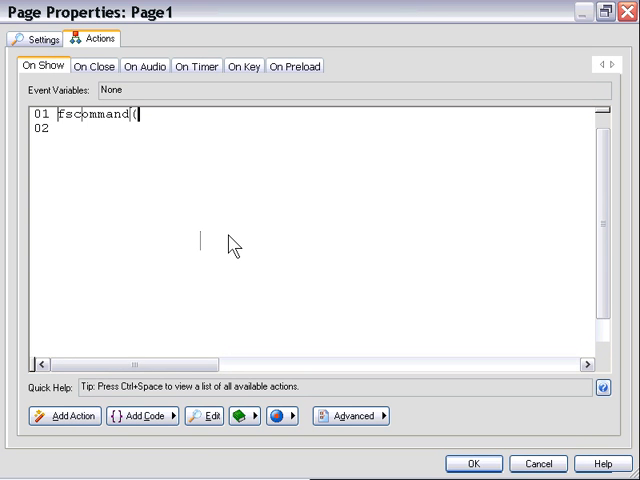
type(");")
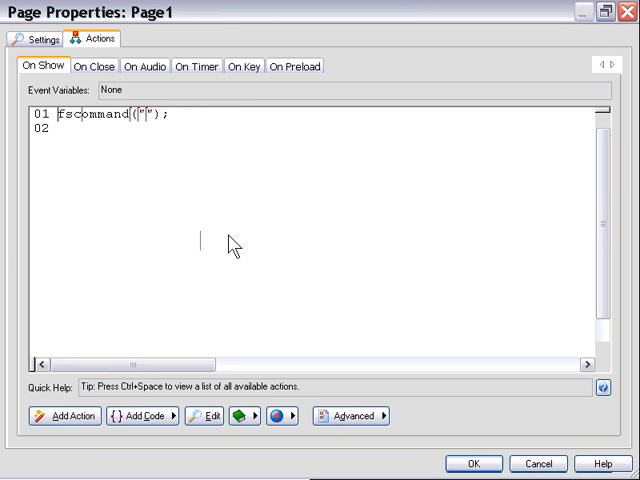
type("quit")
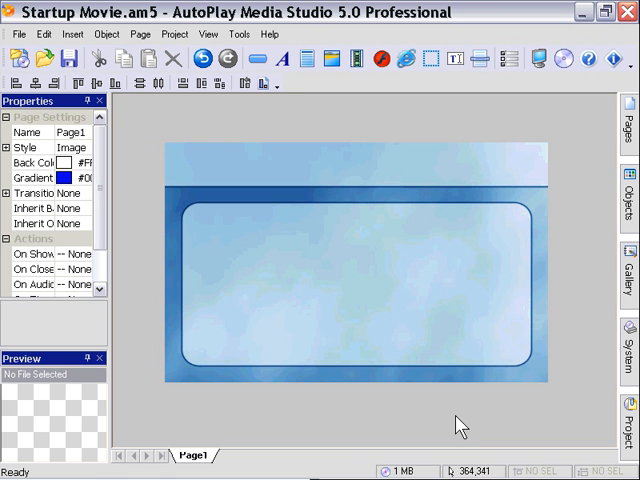
mouse_move(458, 424)
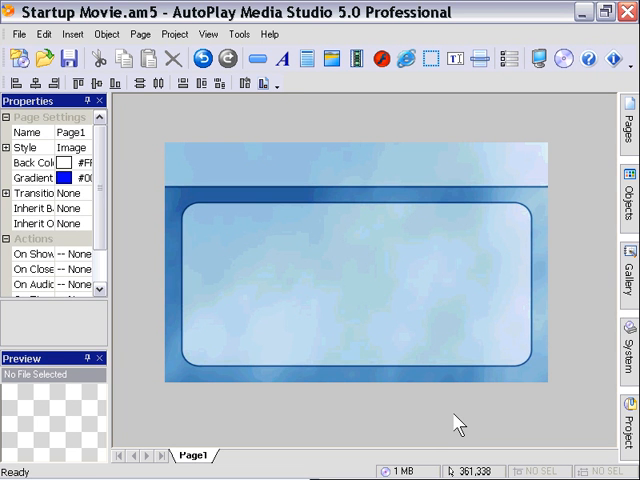